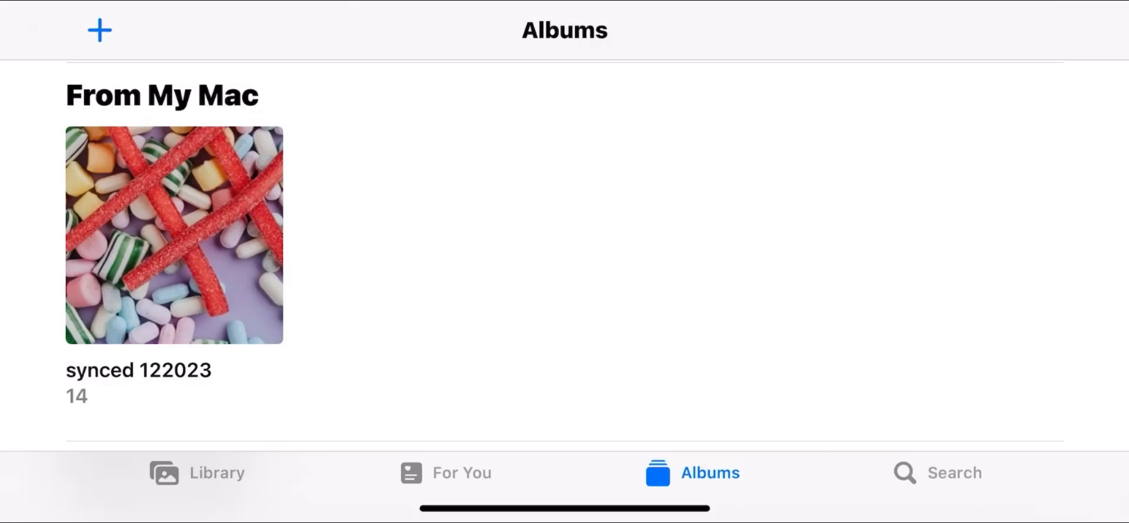
# View two photos in the synced 122023 album, finding no Trash option for them.
pyautogui.click(174, 235)
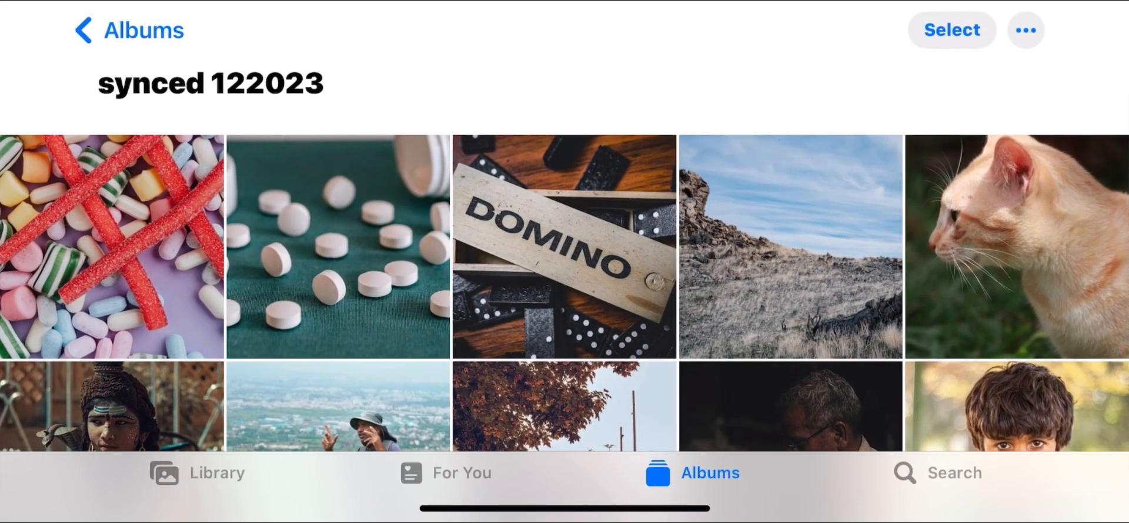
pyautogui.click(337, 246)
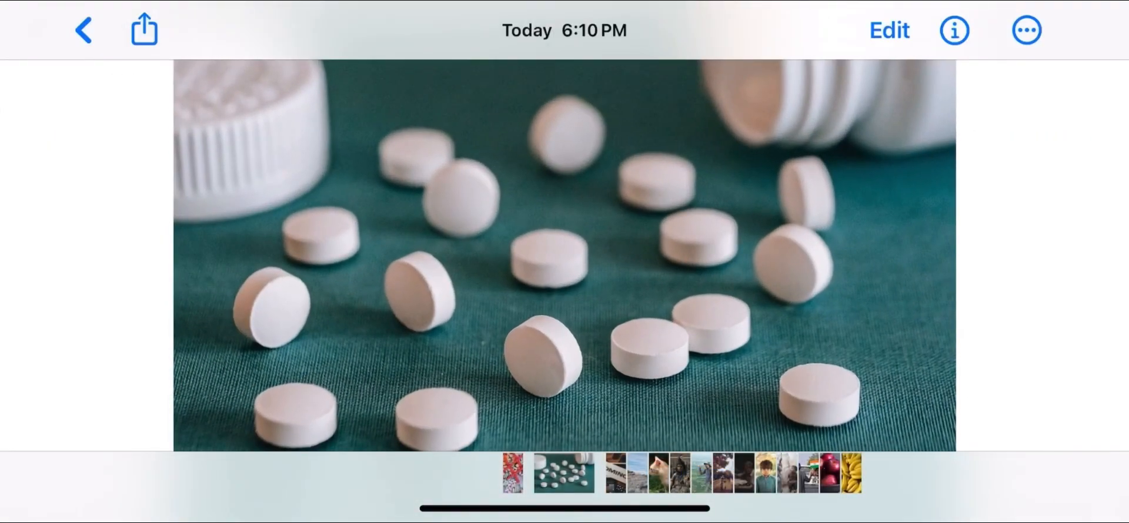
pyautogui.click(83, 31)
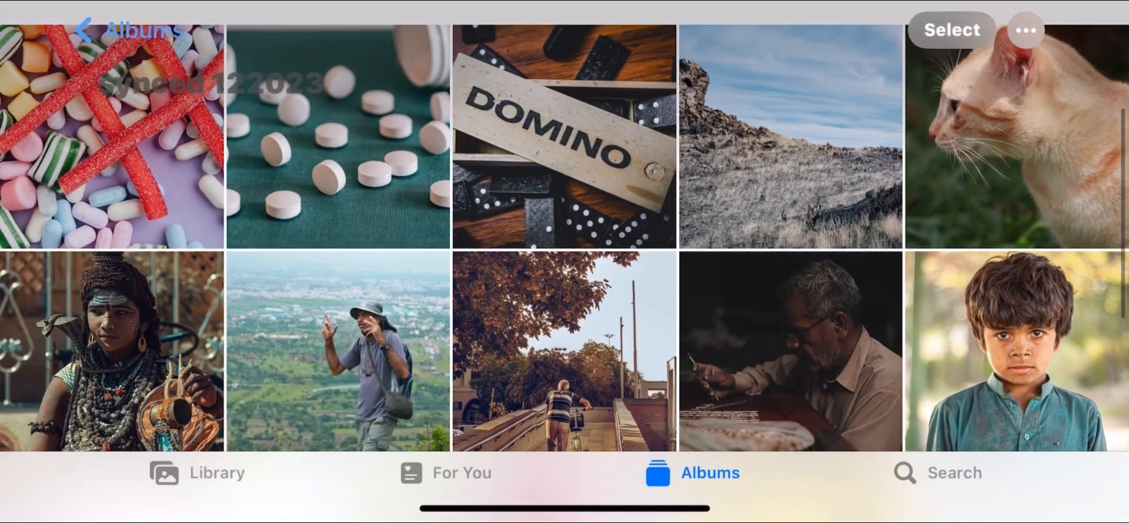
pyautogui.click(789, 351)
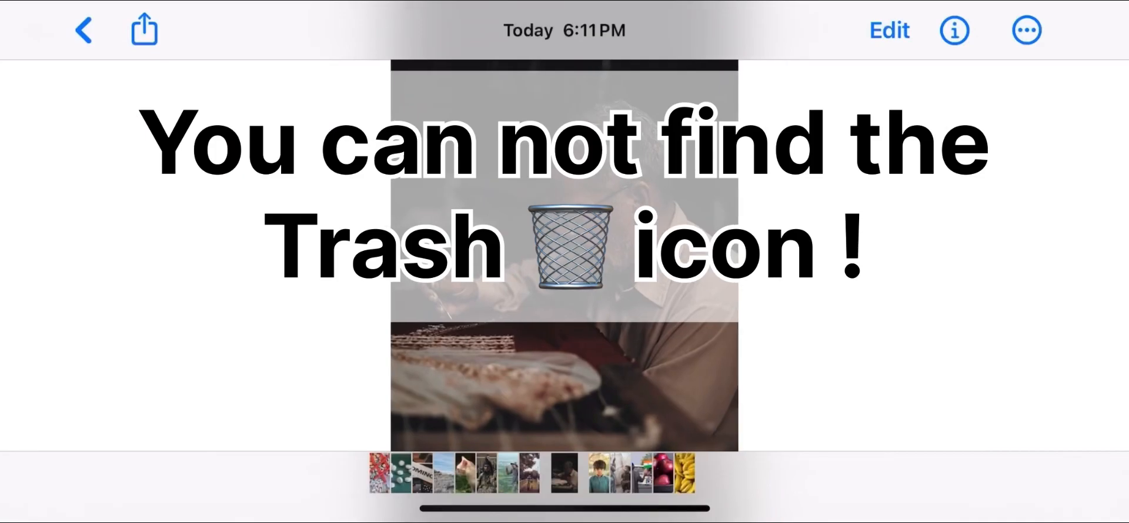
pyautogui.click(82, 30)
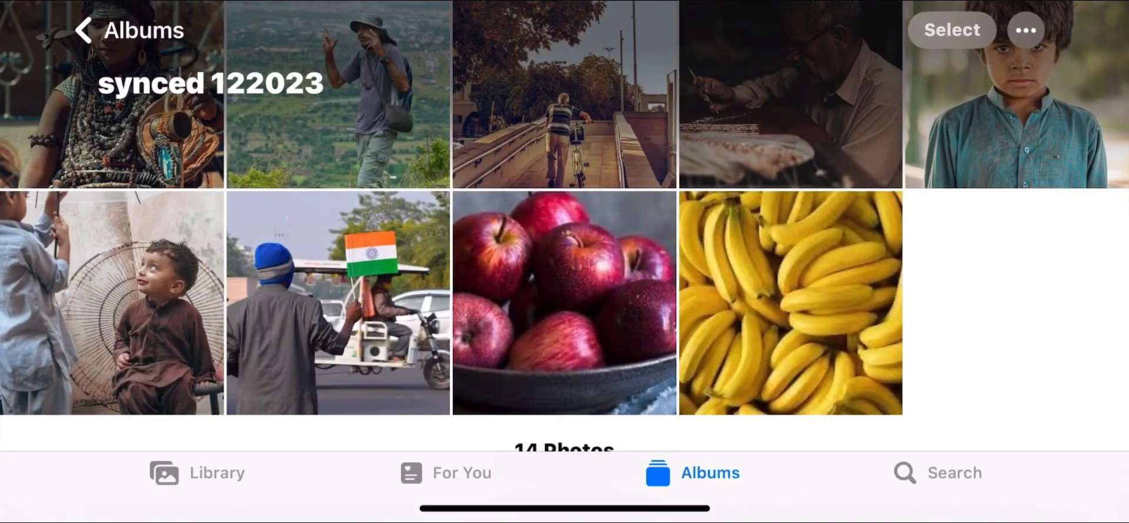
# Select all 14 photos in the 122023 album; Trash stays greyed out.
pyautogui.click(951, 30)
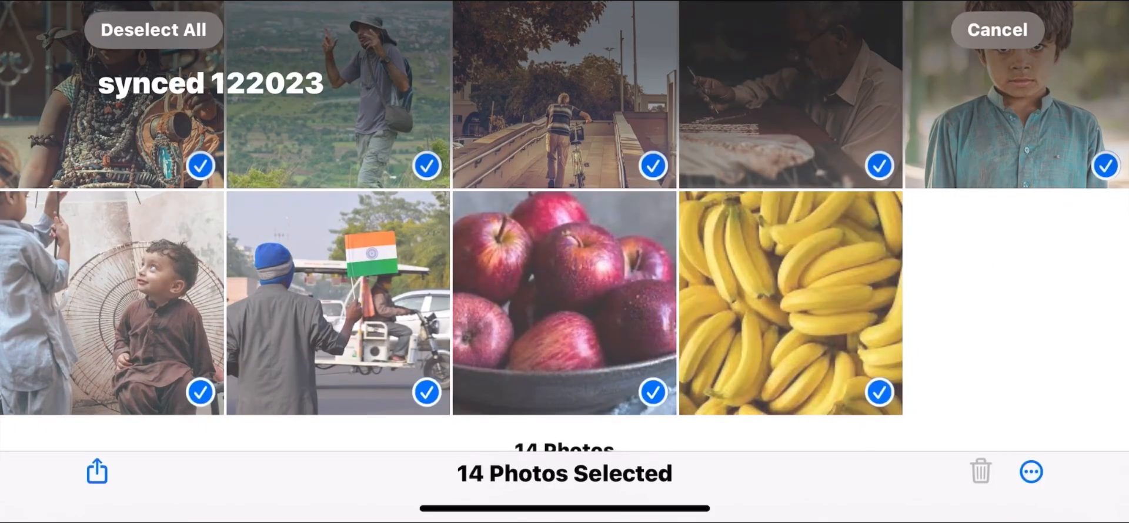
pyautogui.click(1032, 472)
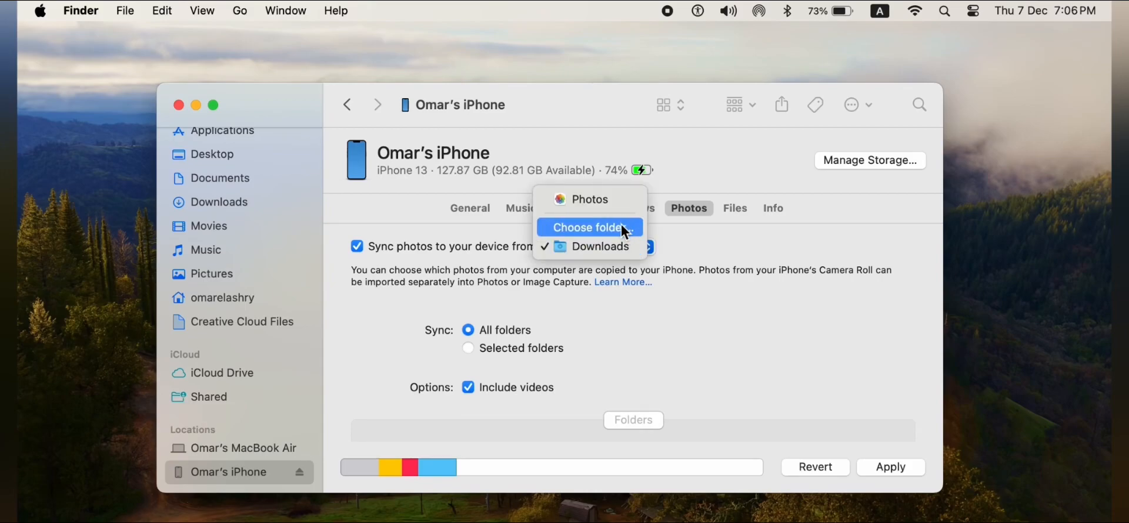
# Create a new Downloads folder named 'empty folder' from the sync folder chooser.
pyautogui.click(588, 227)
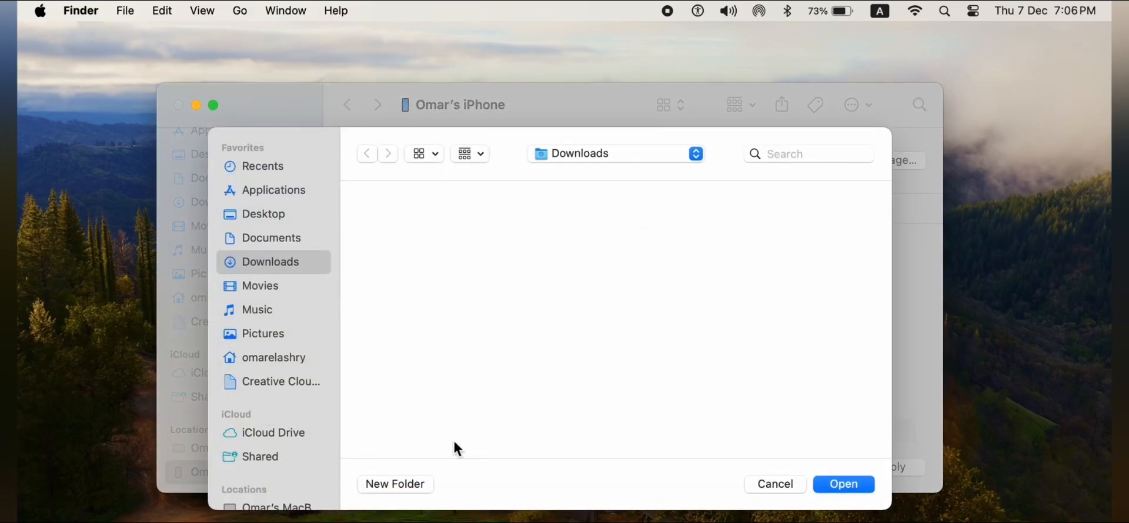
pyautogui.click(395, 483)
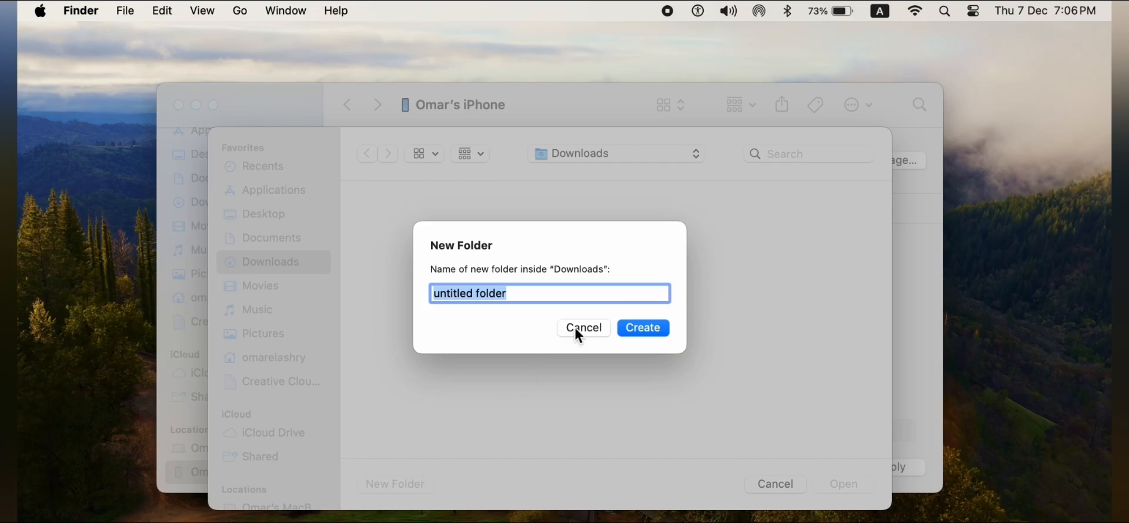
pyautogui.write('empt')
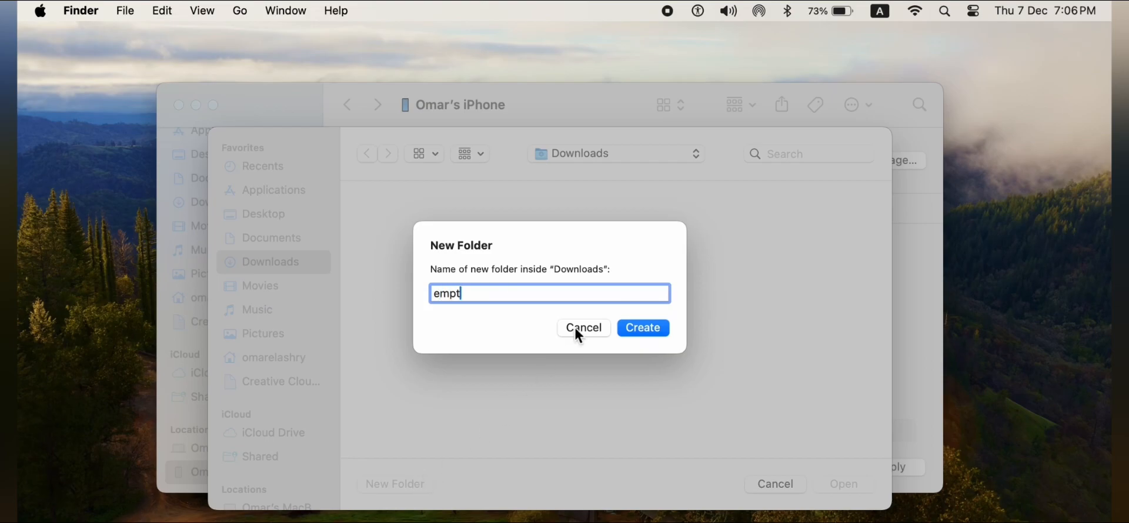
pyautogui.write('y fold')
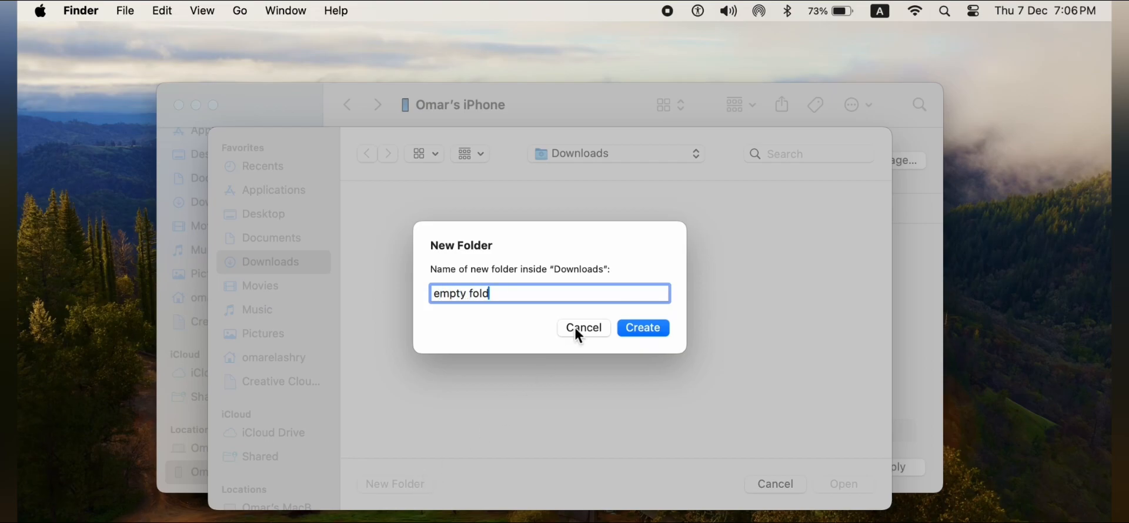
pyautogui.write('er')
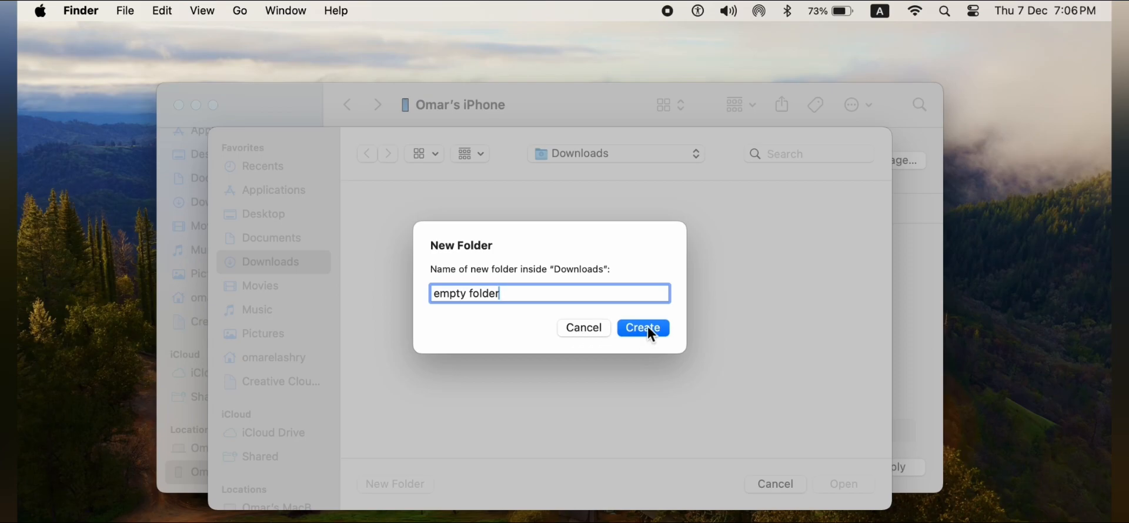
pyautogui.click(642, 328)
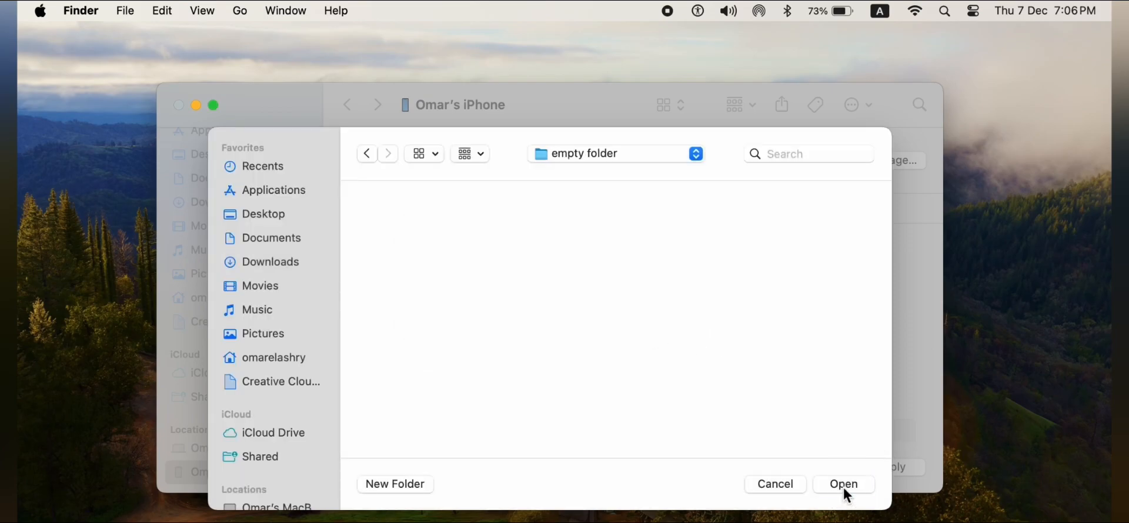
# Choose 'empty folder' as the iPhone's photo sync source.
pyautogui.click(844, 484)
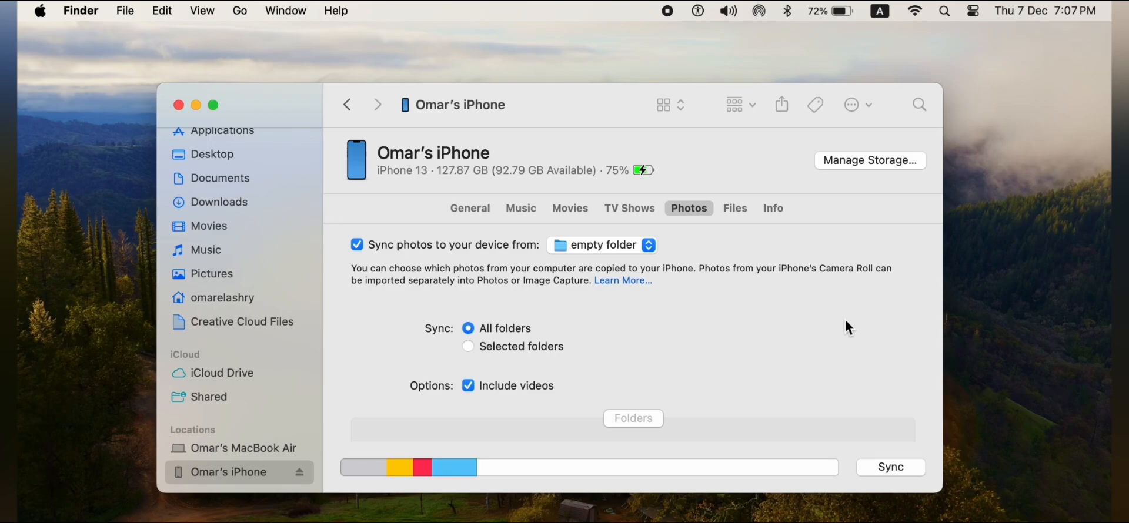
pyautogui.moveTo(844, 319)
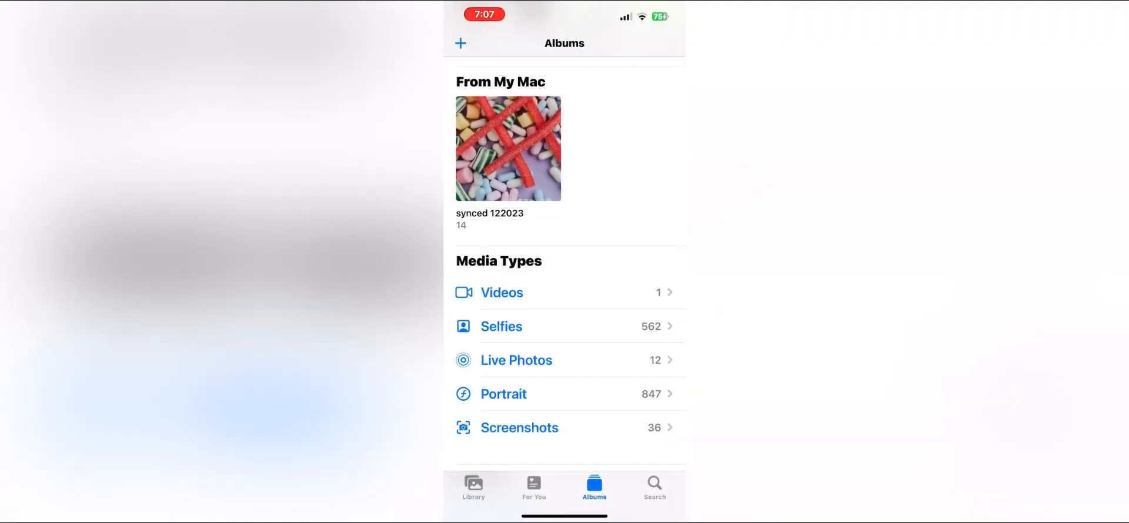
# Scroll through Recents to find the copied photos among 2,419 photos and 1 video.
pyautogui.scroll(-3)
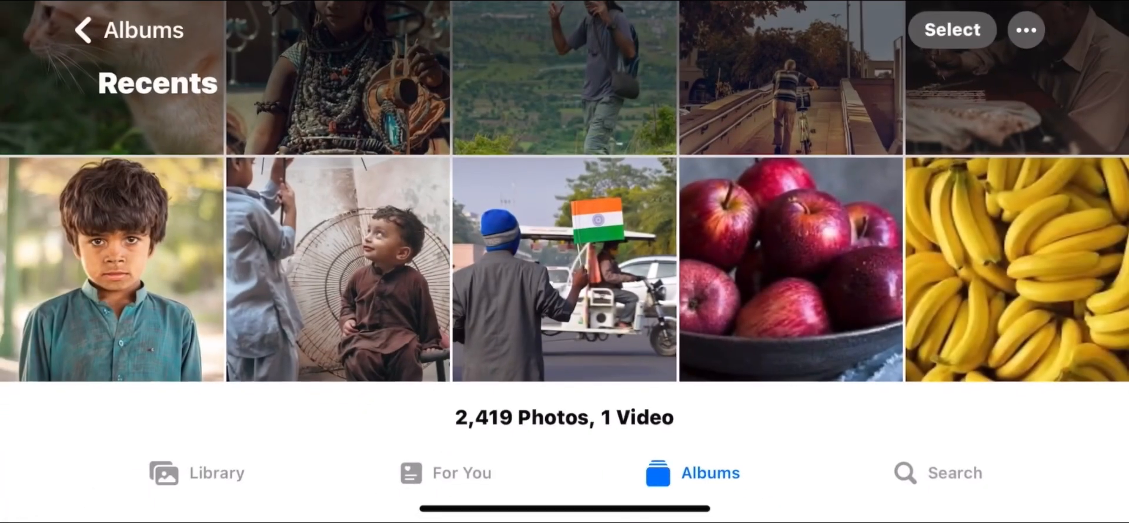
pyautogui.scroll(3)
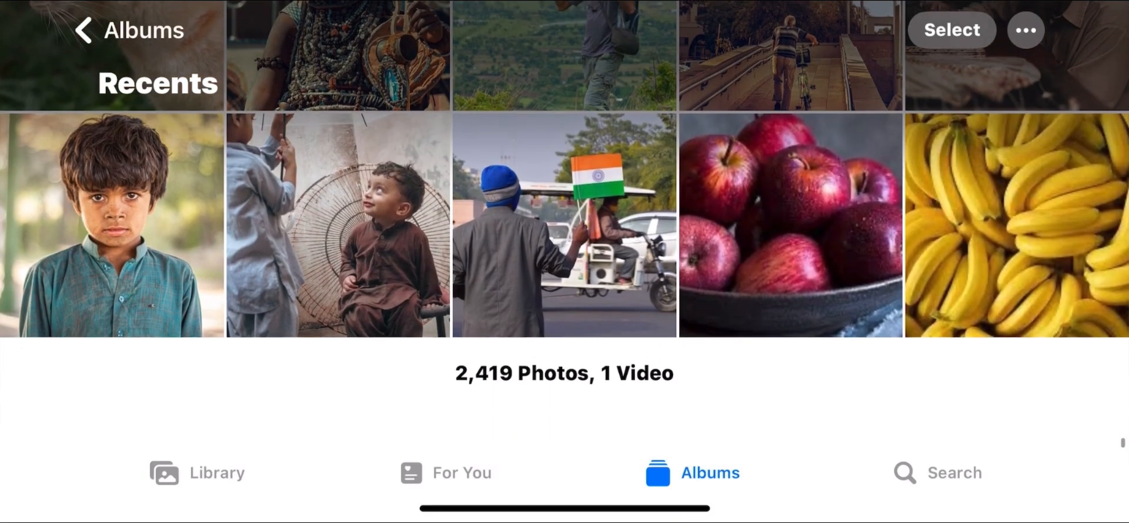